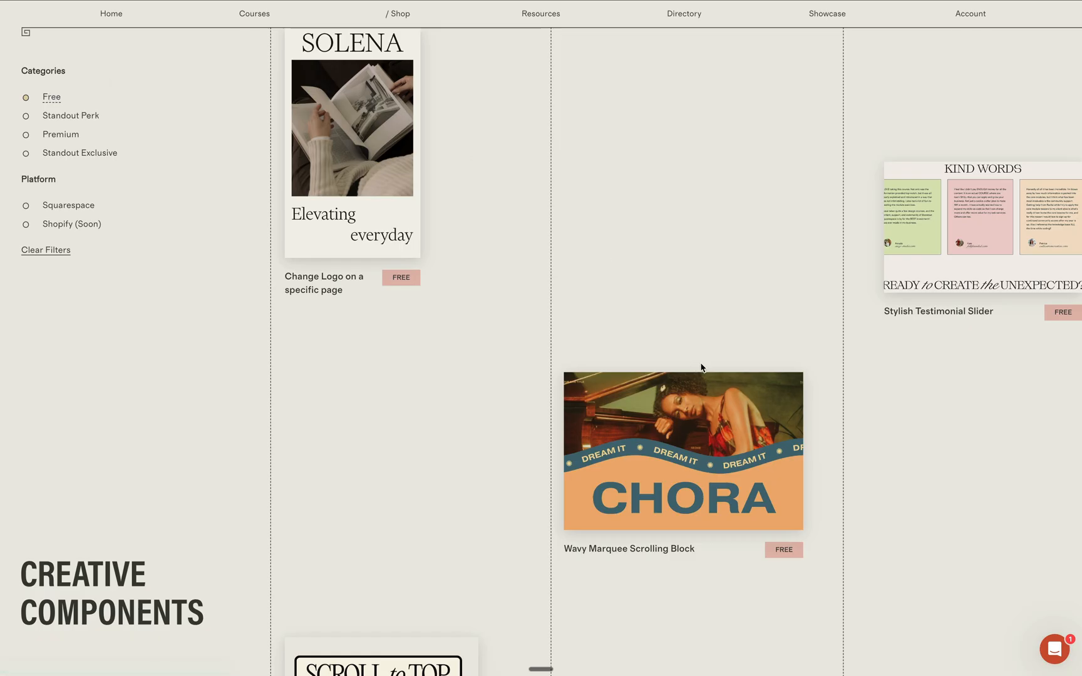
- Open the first Reels Showcase video's settings to see its uploaded file and remaining storage
scroll("down", 3)
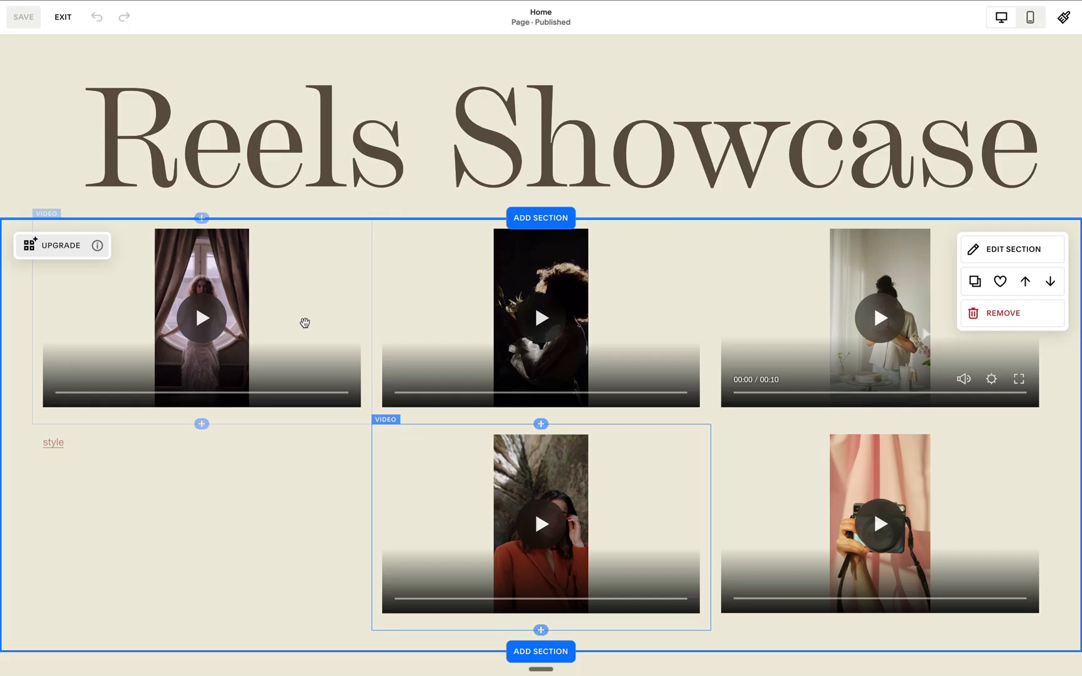
left_click(201, 317)
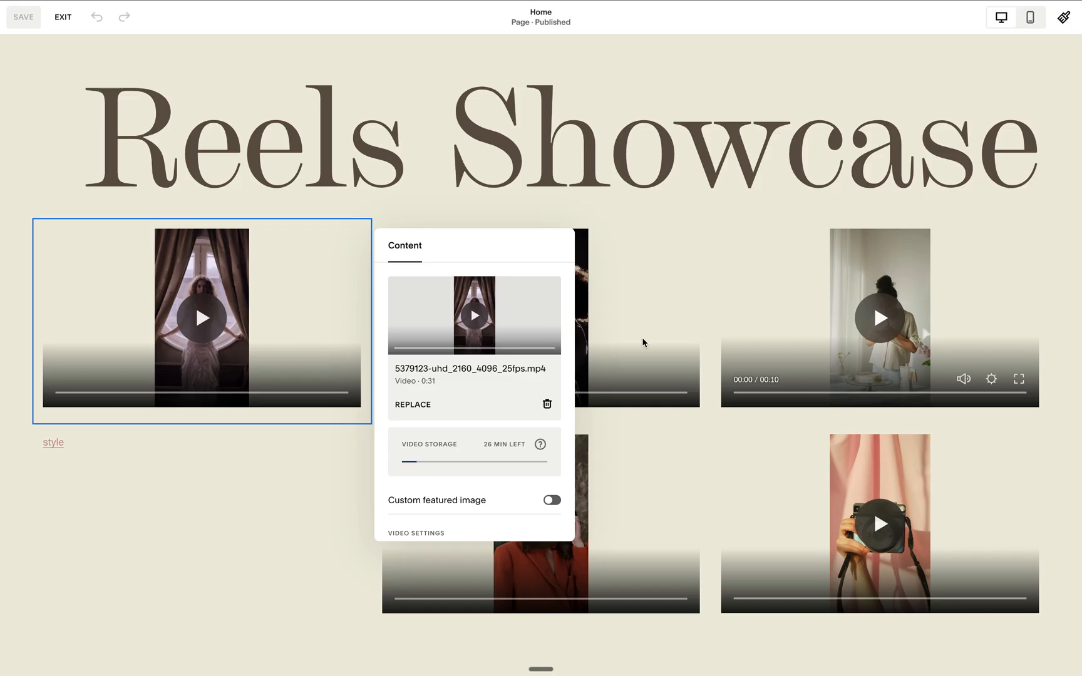
mouse_move(349, 433)
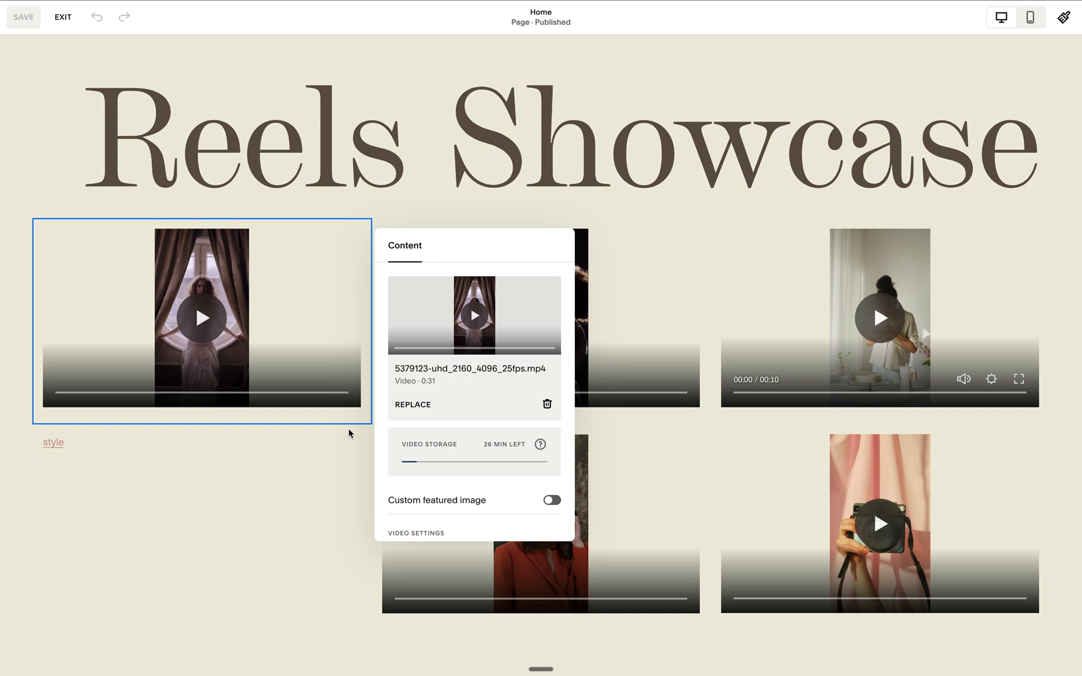
scroll("down", 3)
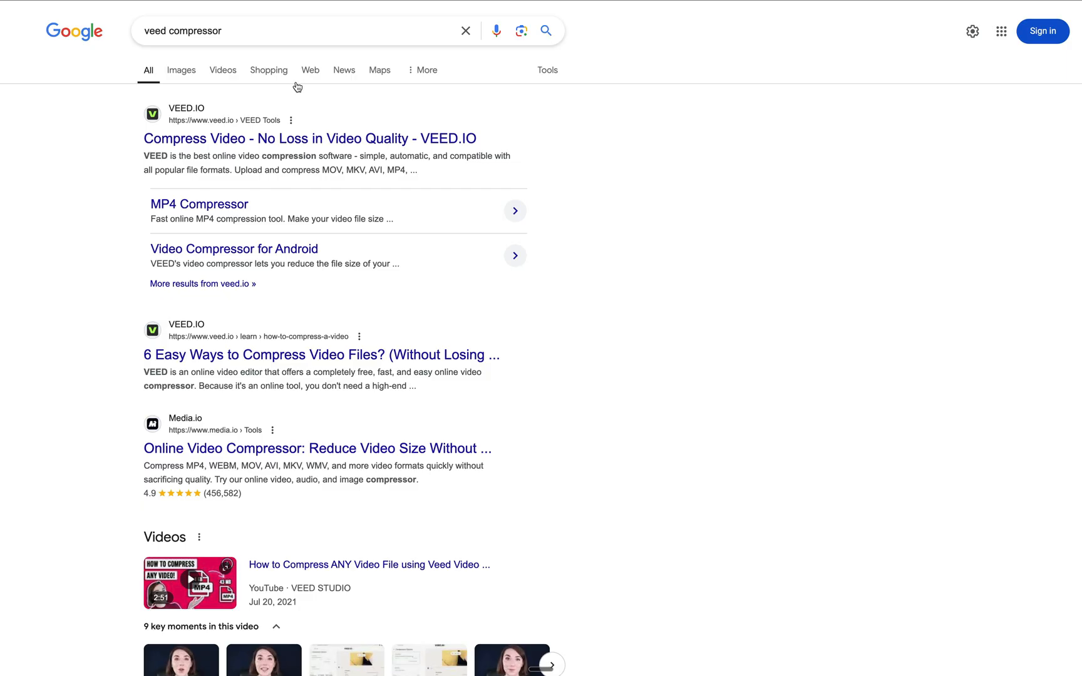
mouse_move(307, 128)
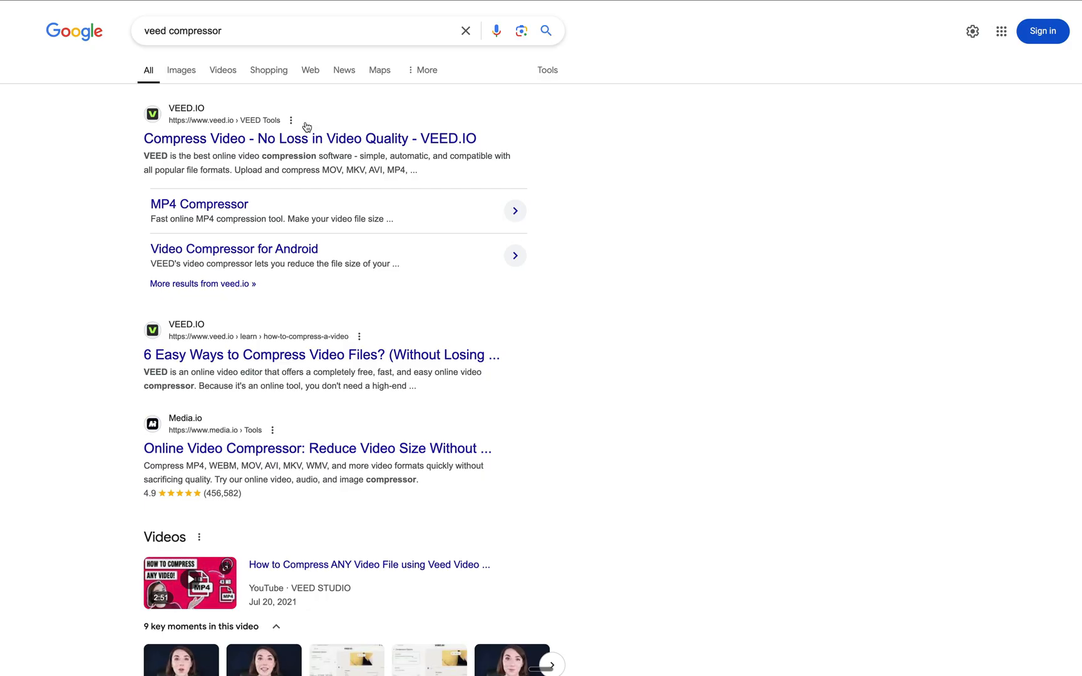
mouse_move(250, 38)
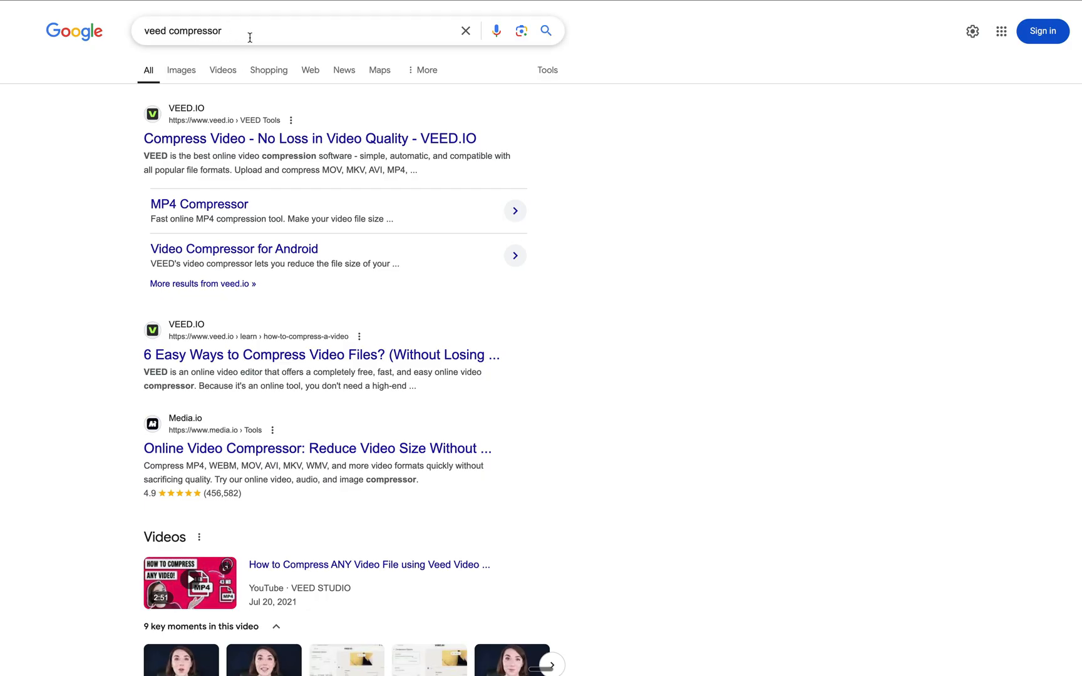
mouse_move(309, 138)
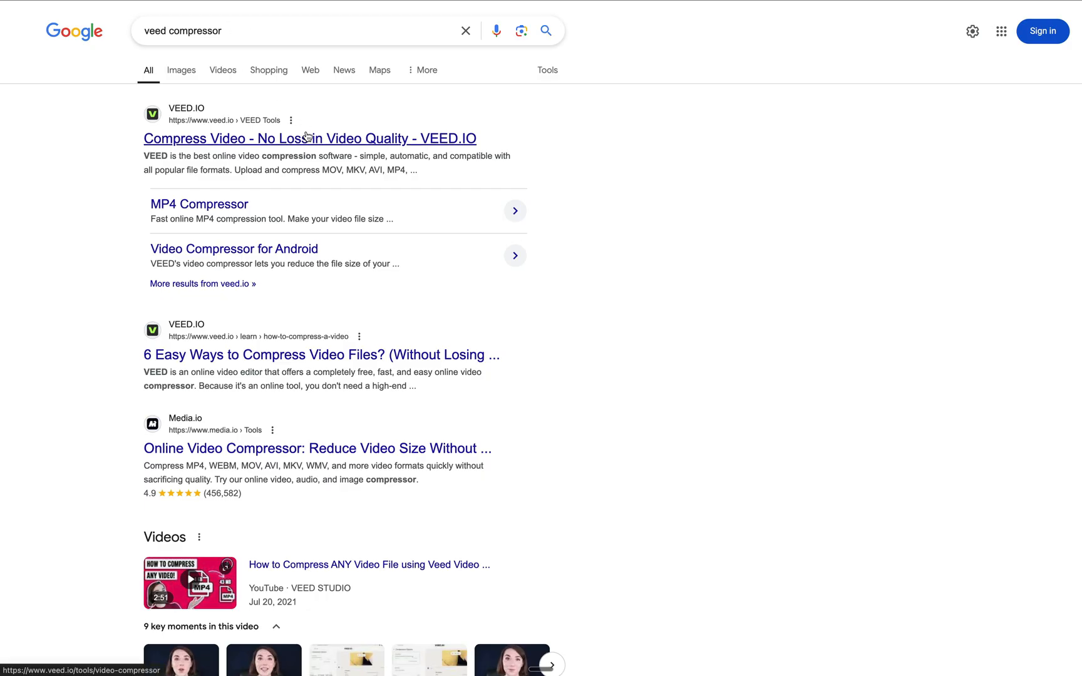
- Open the 'Compress Video - No Loss in Video Quality - VEED.IO' result
left_click(310, 138)
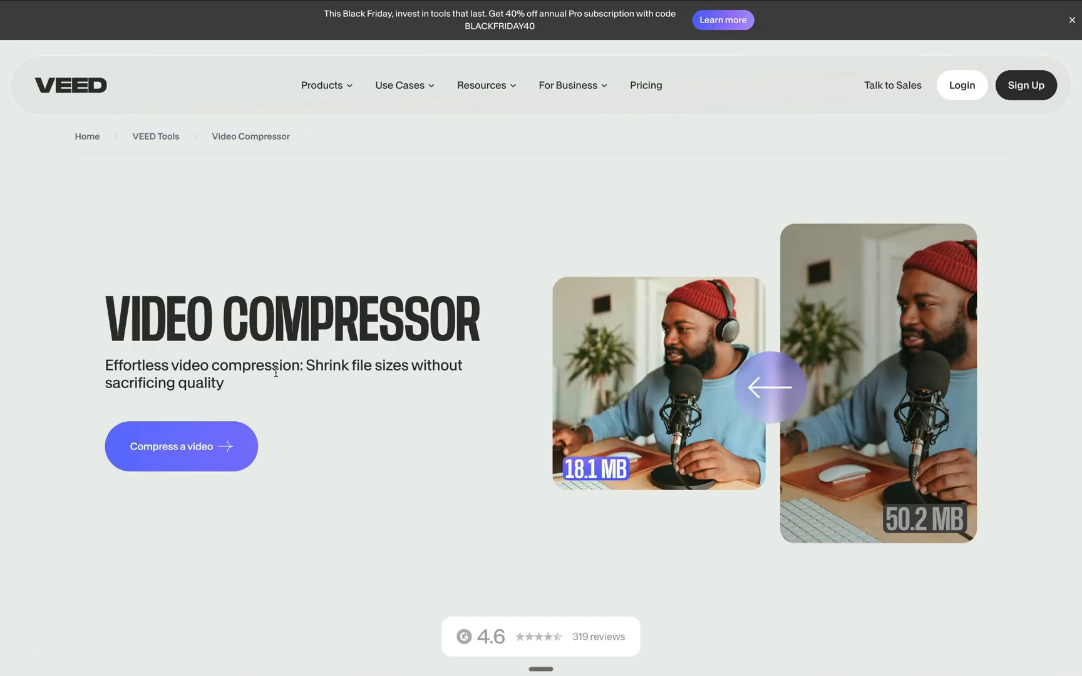
mouse_move(201, 442)
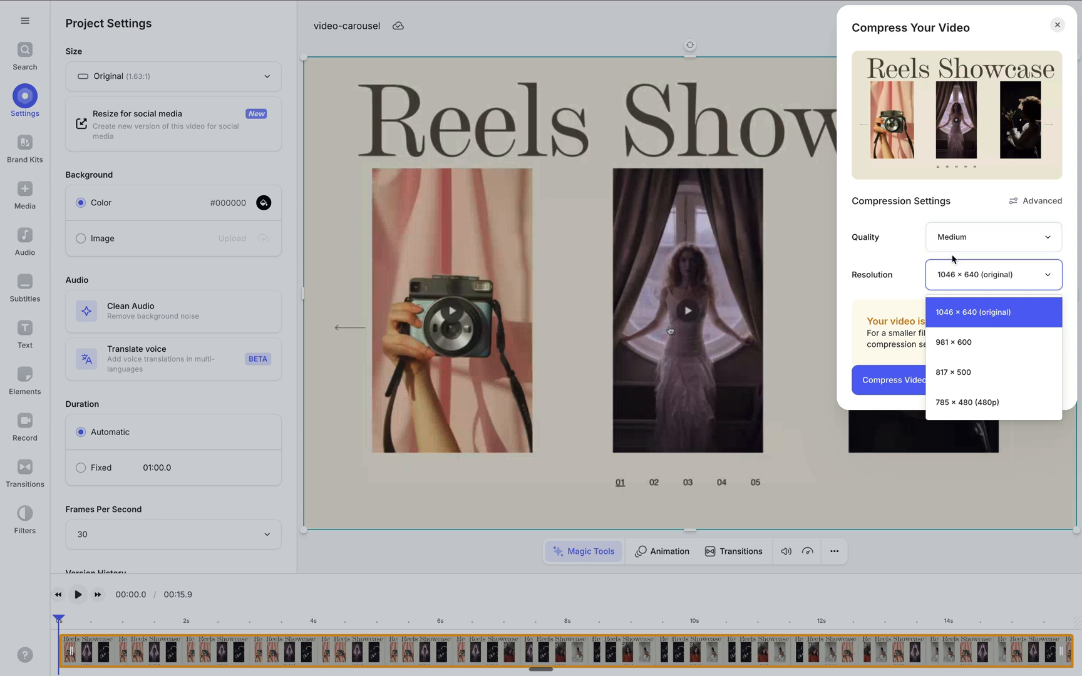
mouse_move(933, 304)
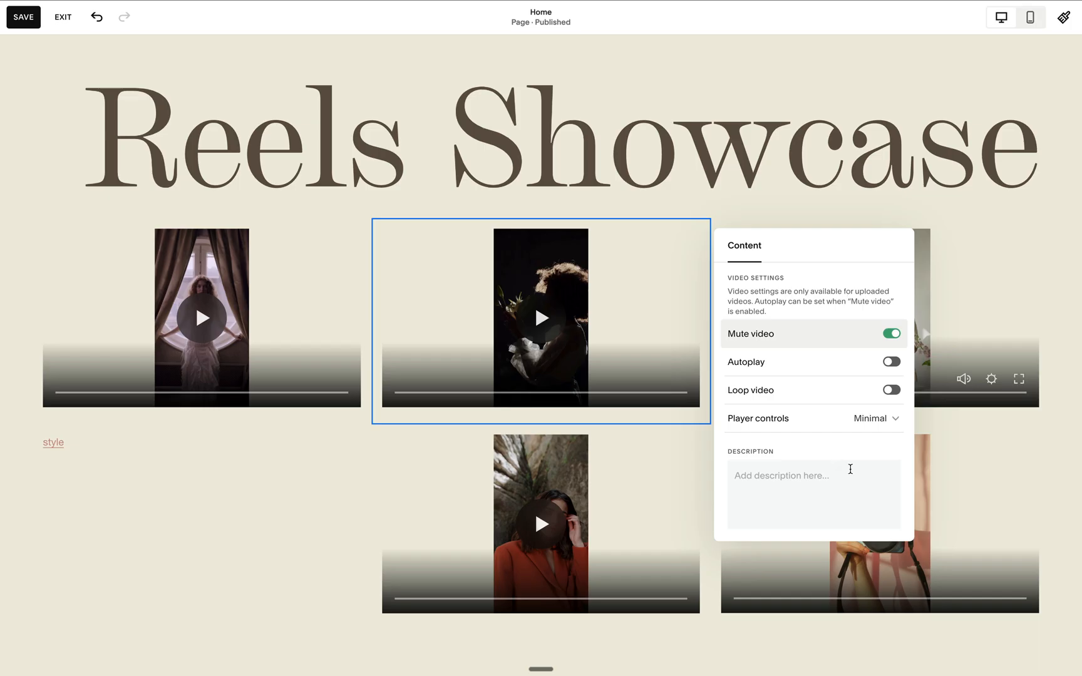
mouse_move(911, 351)
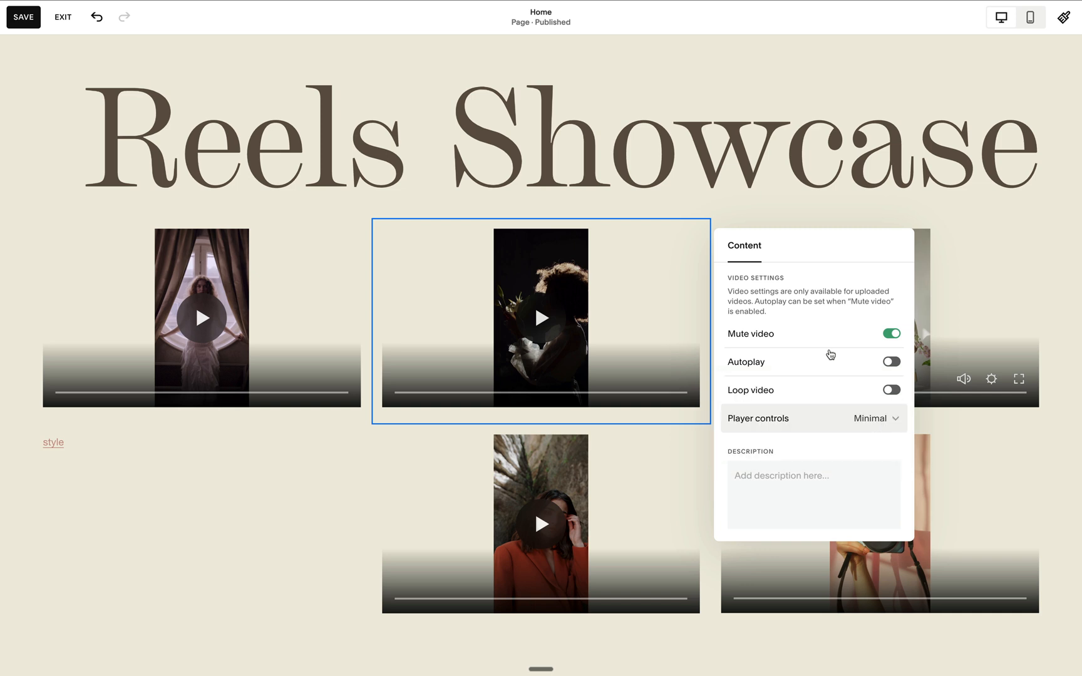
- Exit the page editor, returning to the Reels Showcase dashboard preview
left_click(62, 16)
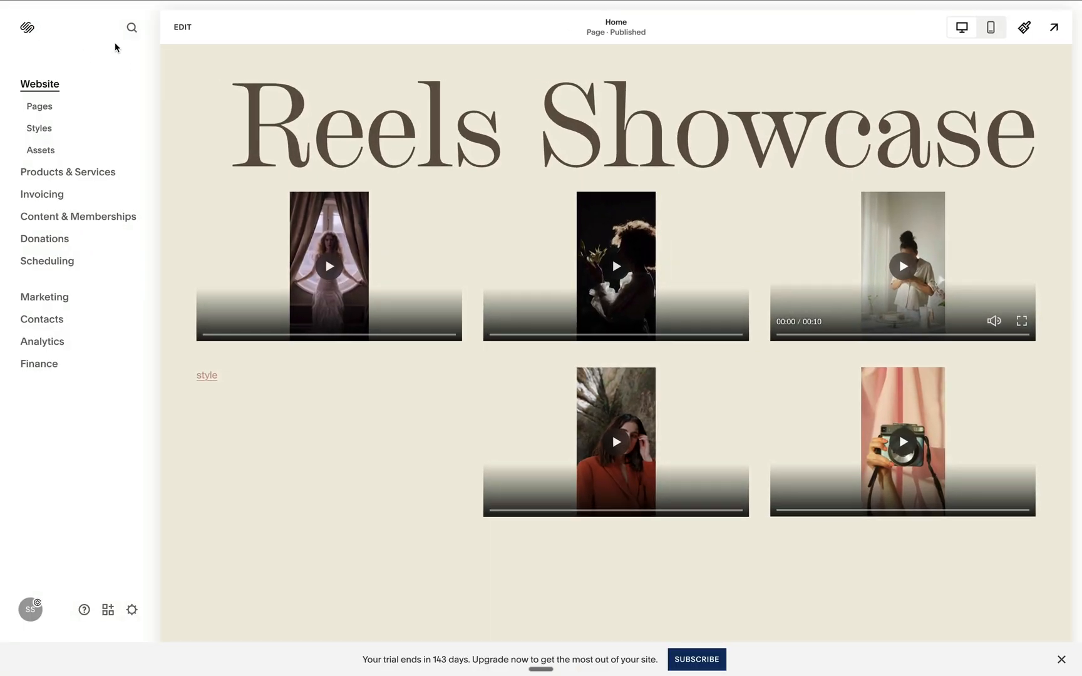
mouse_move(131, 27)
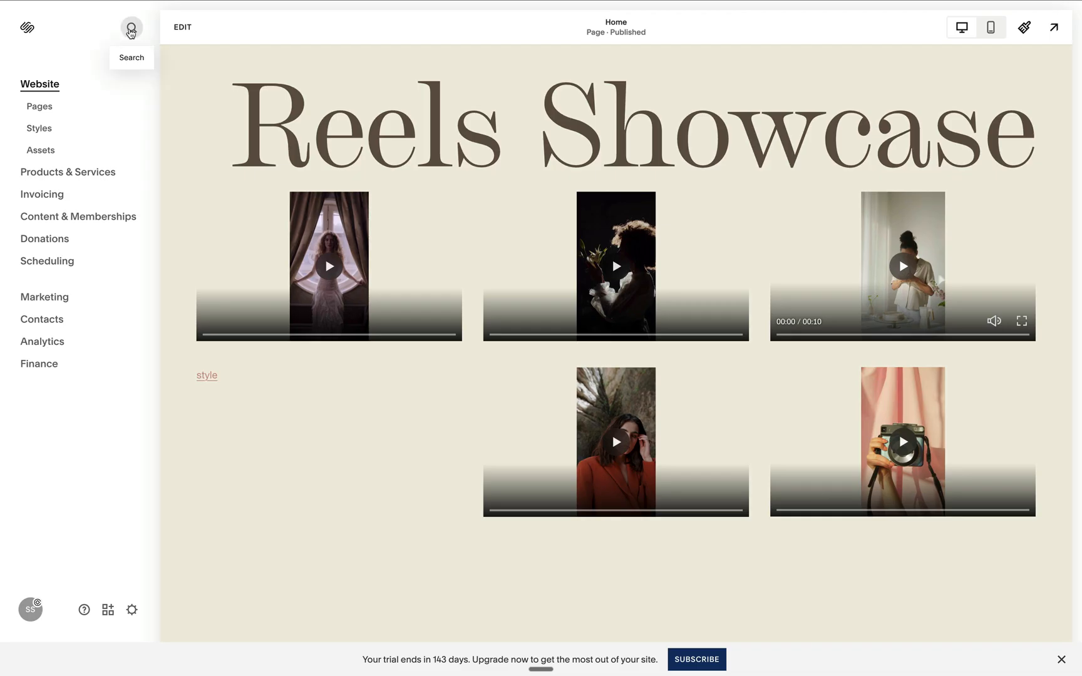
left_click(130, 28)
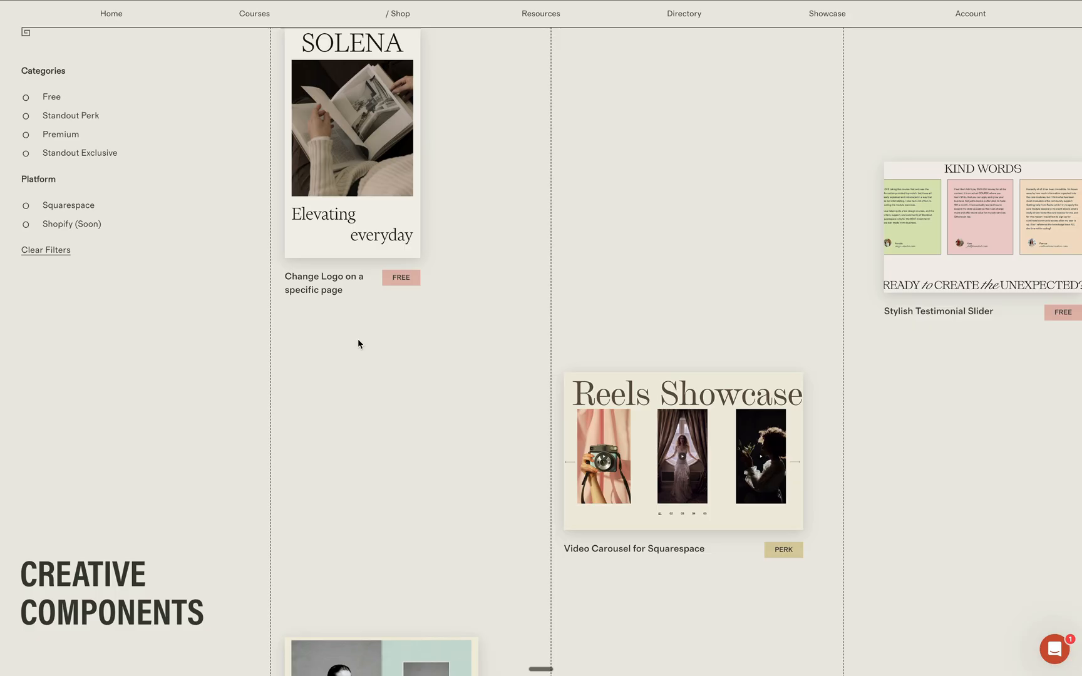
mouse_move(679, 305)
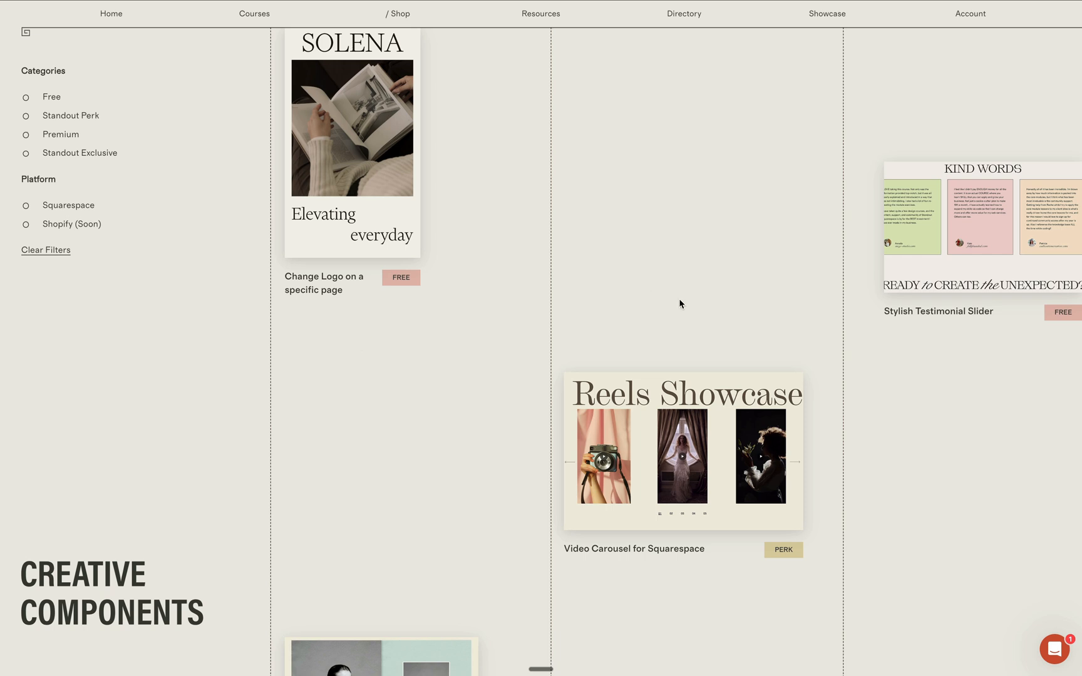
- Scroll the Creative Components page down to the Video Carousel for Squarespace card
scroll("down", 3)
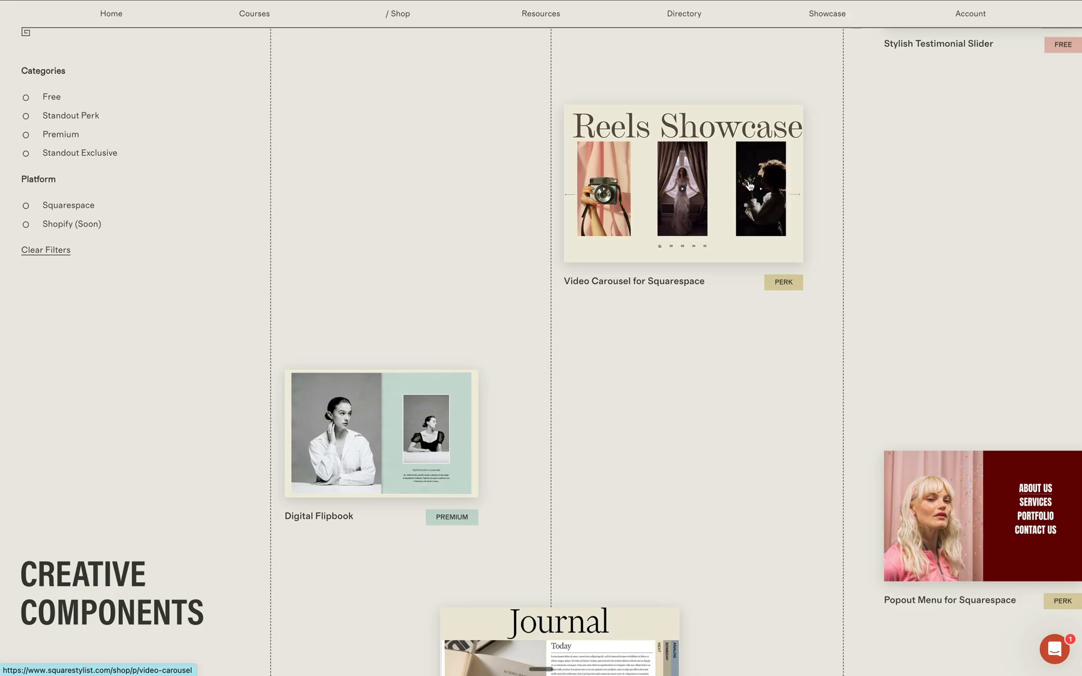
scroll("down", 3)
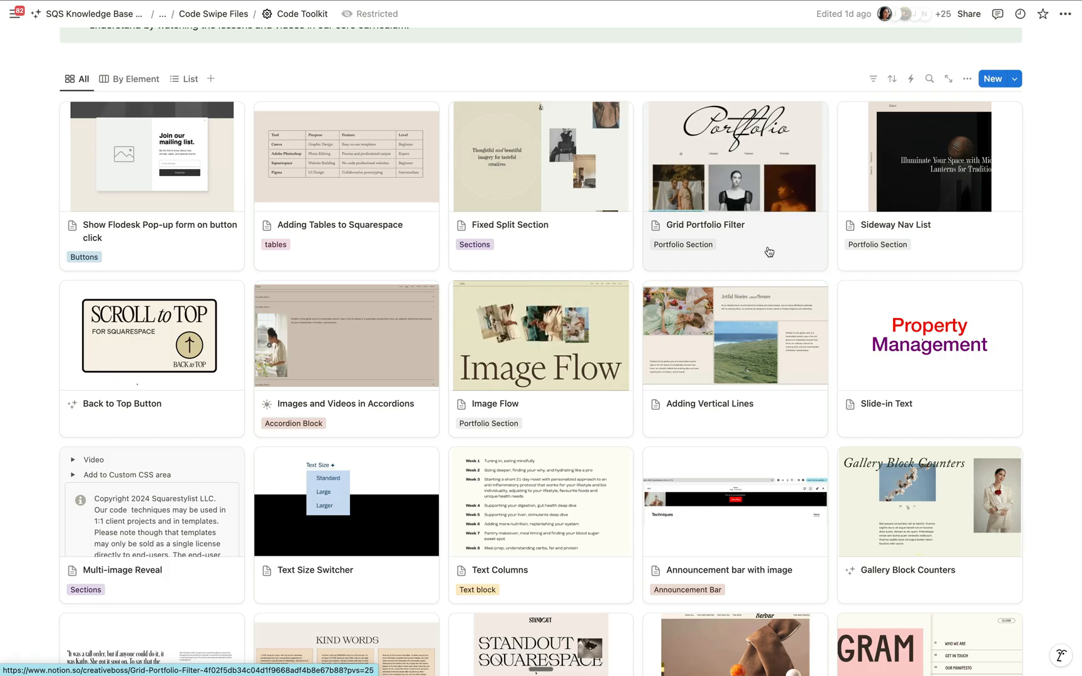
scroll("down", 3)
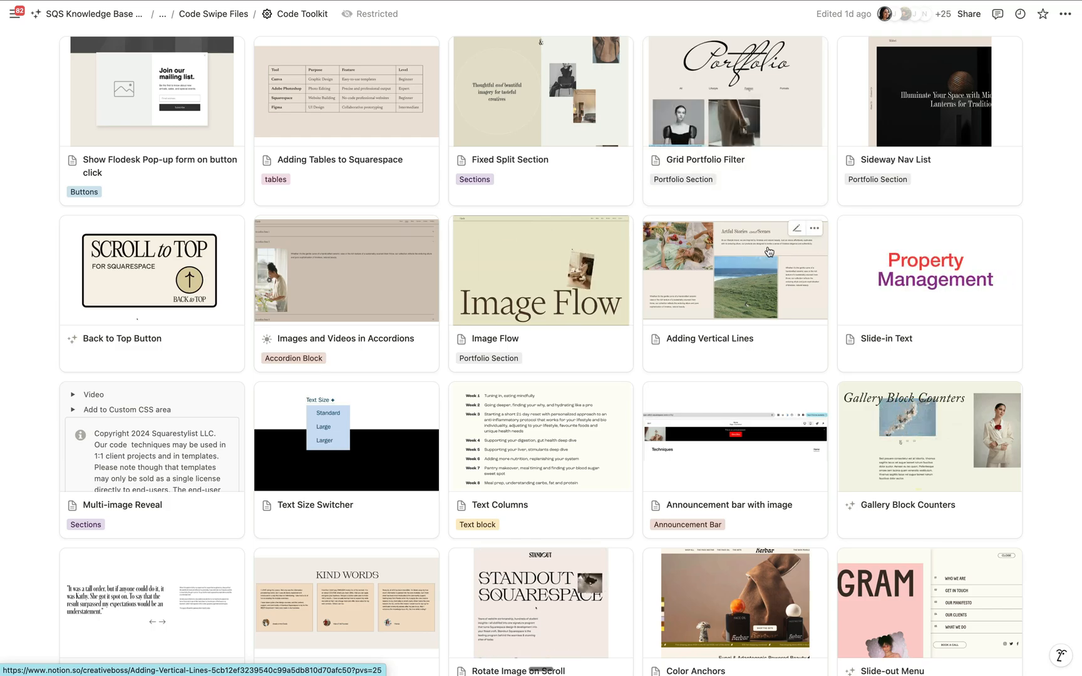
scroll("down", 3)
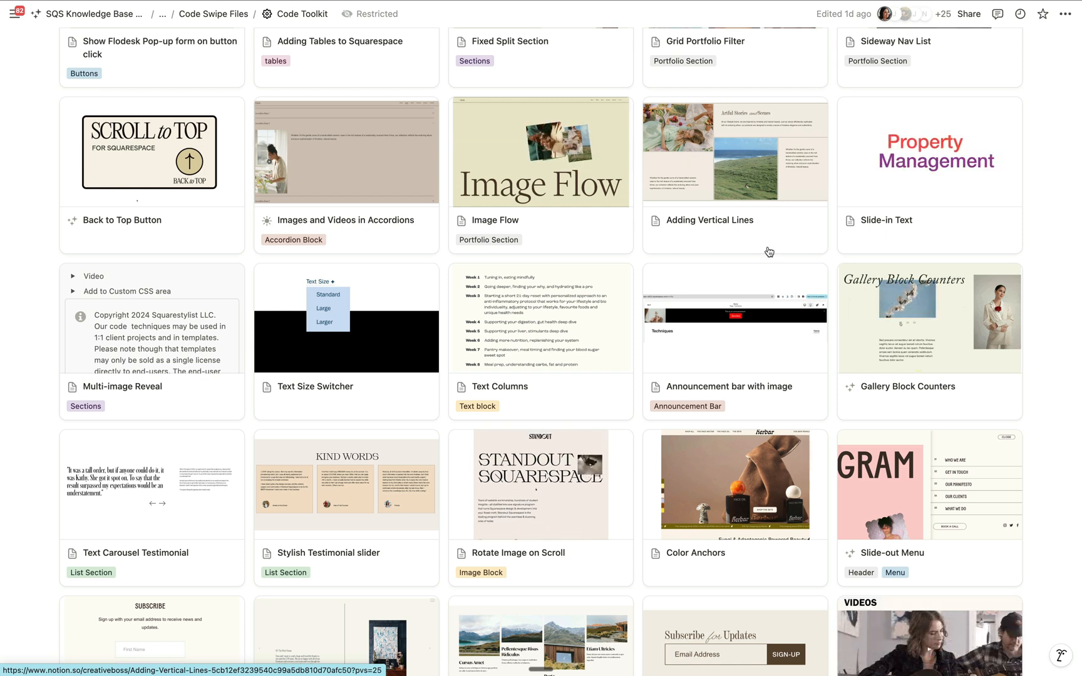
scroll("down", 3)
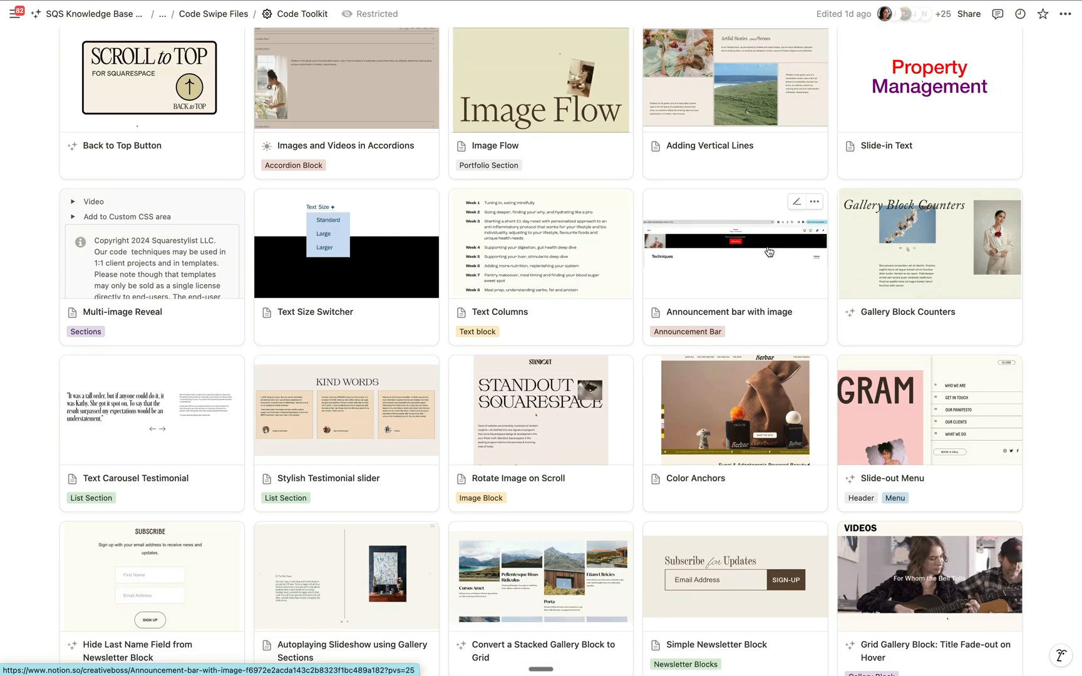